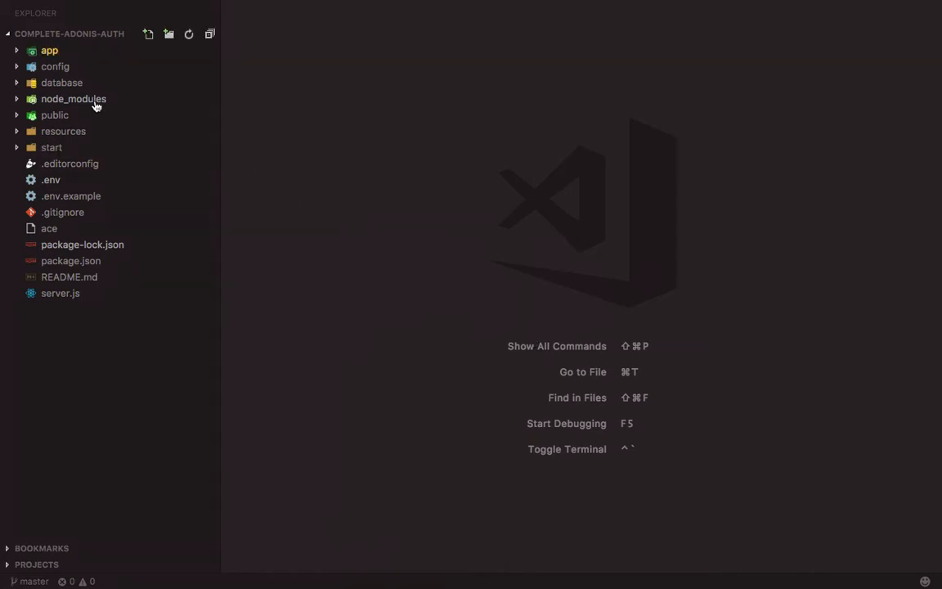
Review Token.js, User.js and the users and tokens migrations, ending on the users migration
click(50, 49)
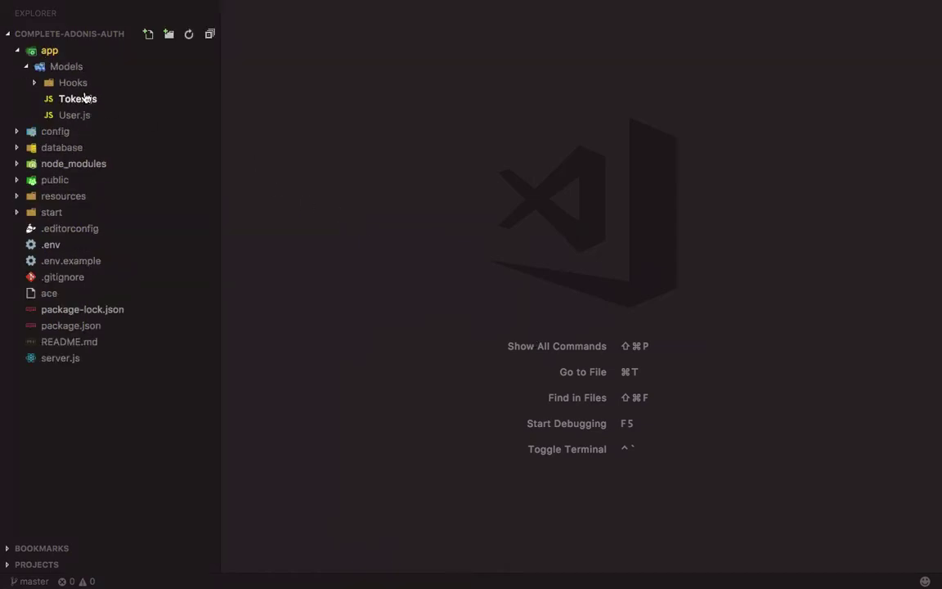
click(79, 98)
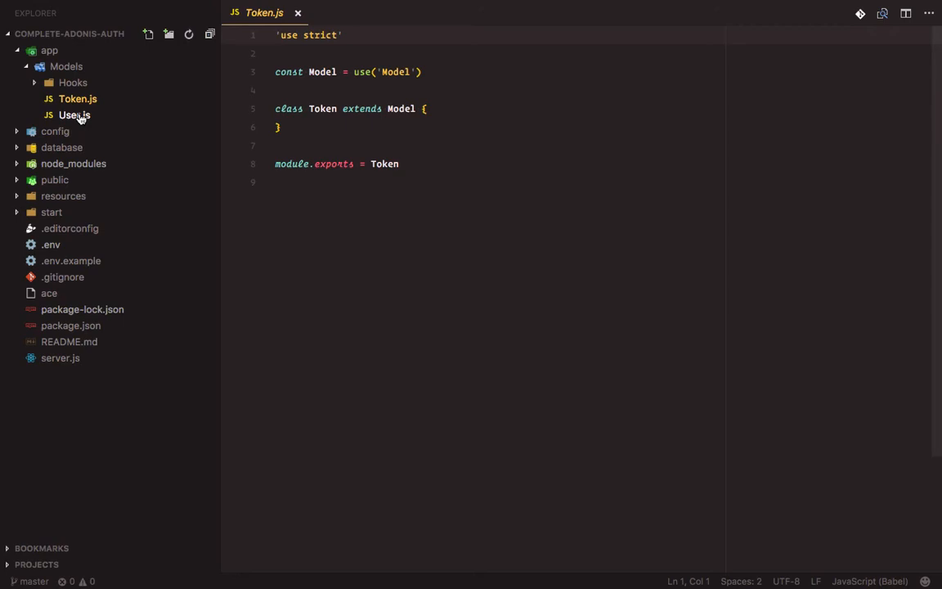
click(74, 115)
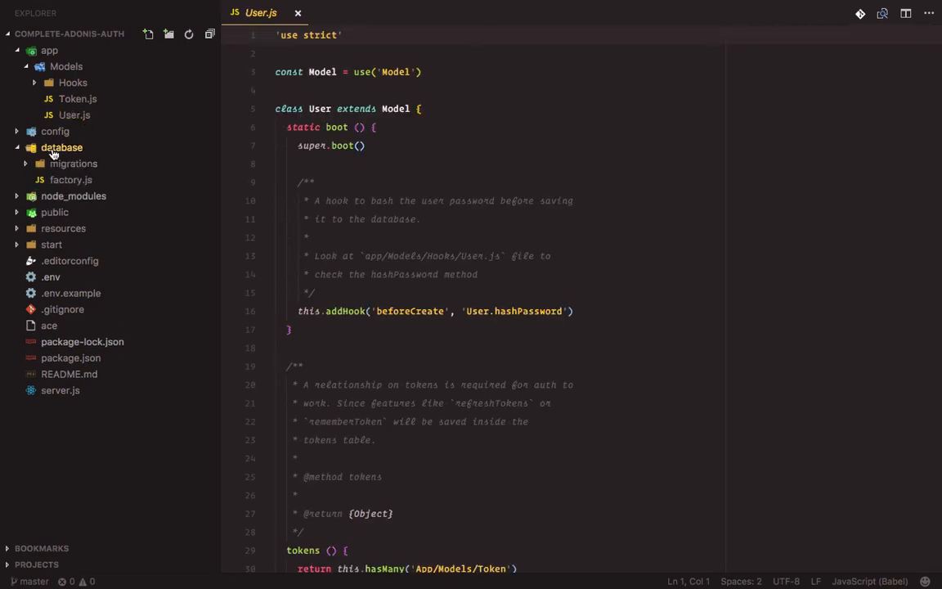
click(114, 179)
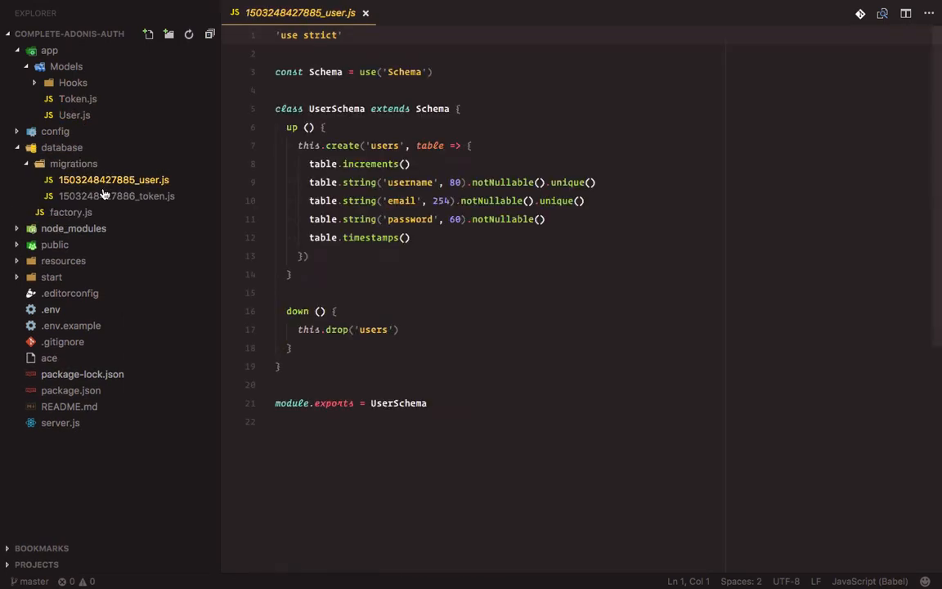
click(116, 197)
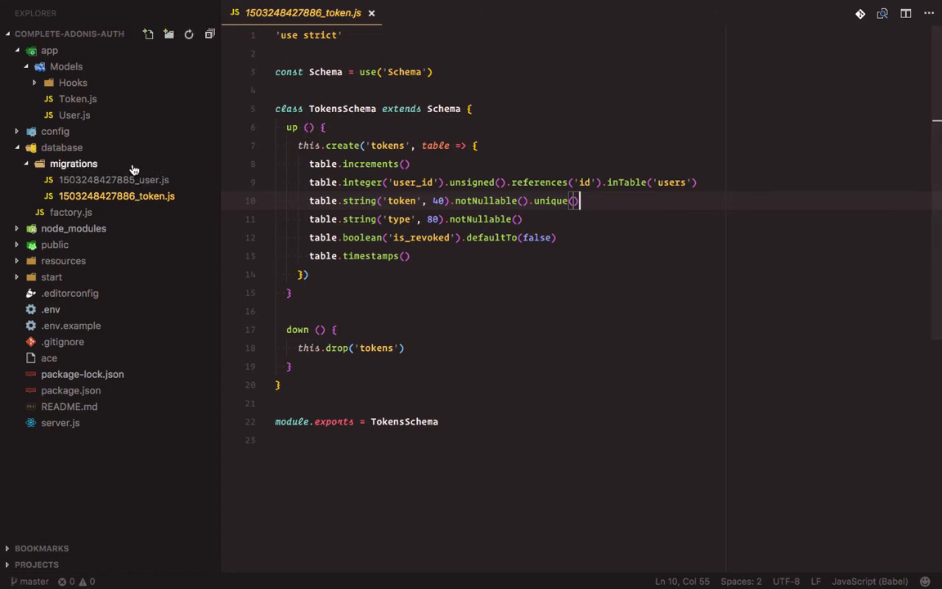
click(113, 179)
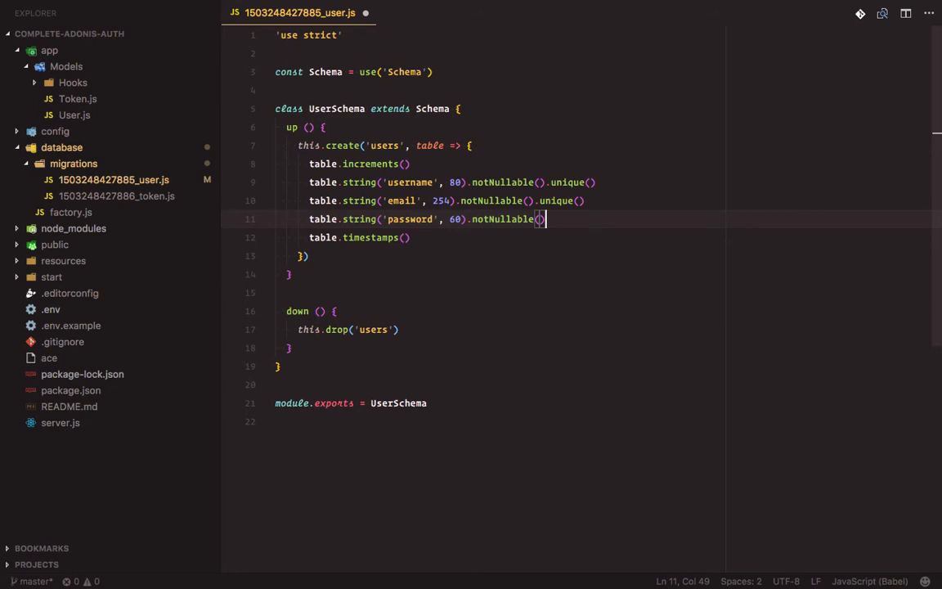
Add a table.string('confirmation_token') column to the users migration
text(table)
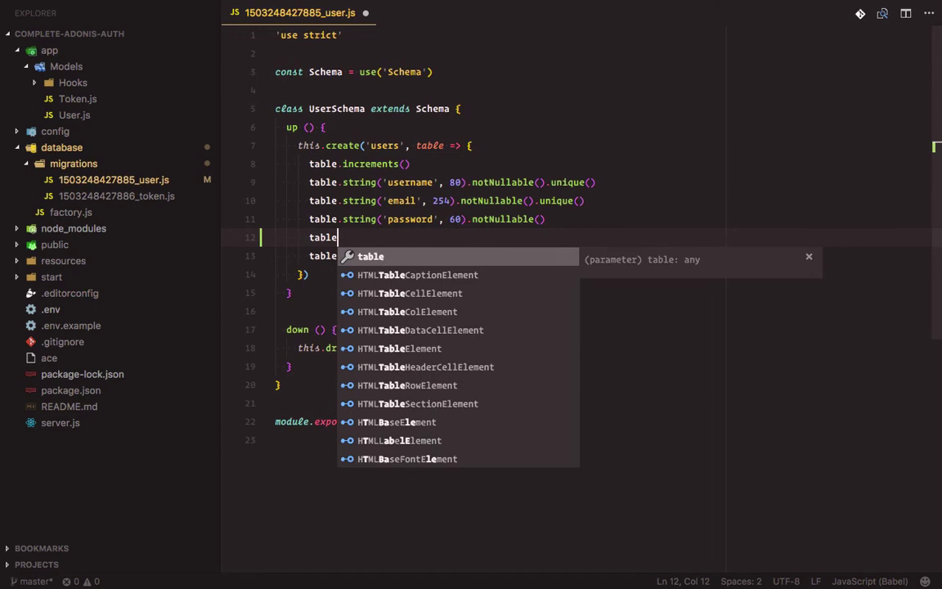
text(st)
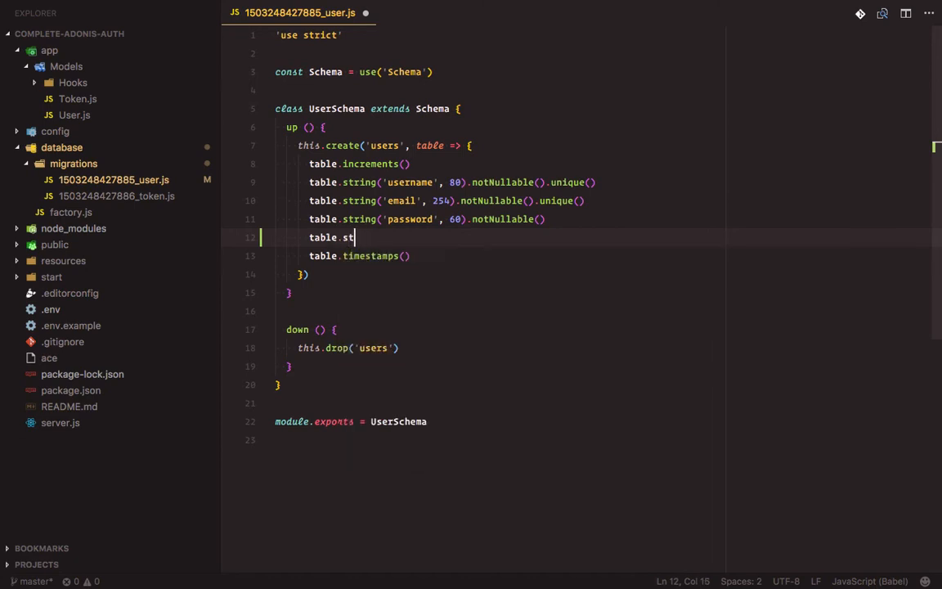
text(ring)
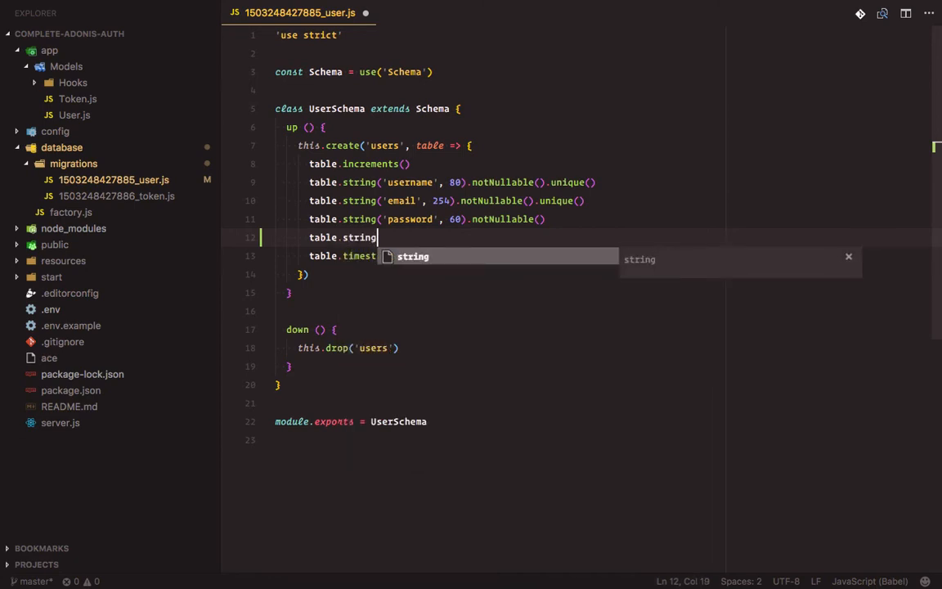
text(()
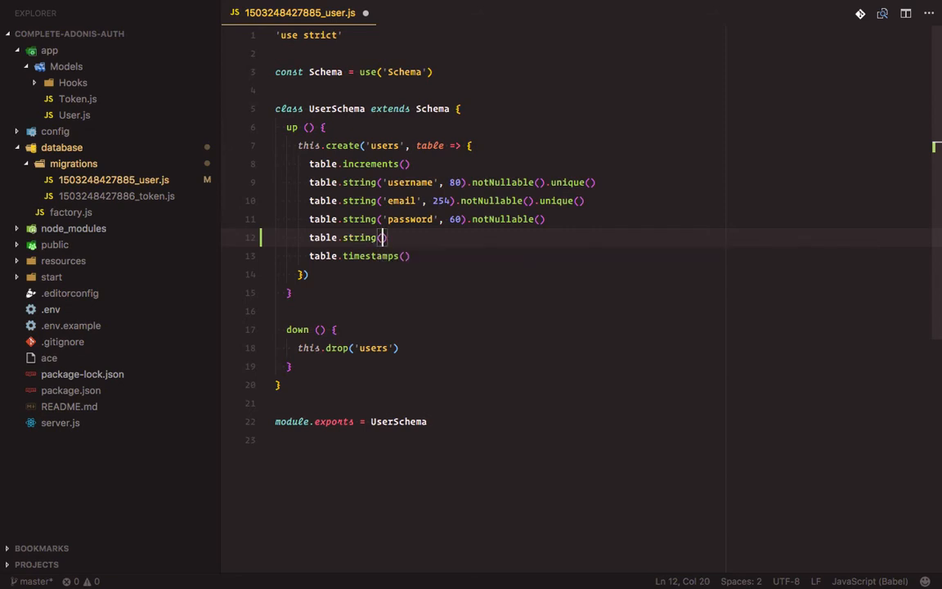
text('cinfi')
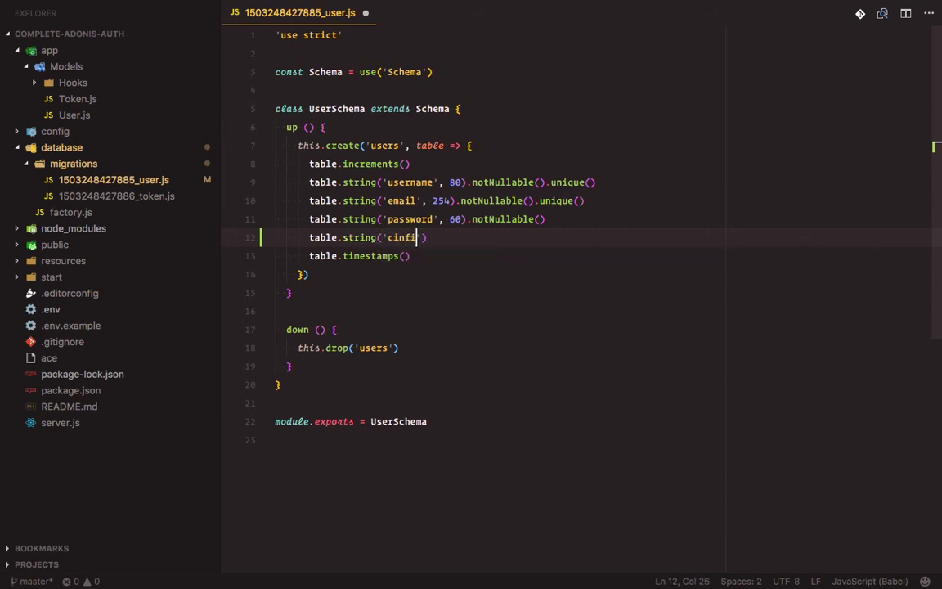
key(Backspace)
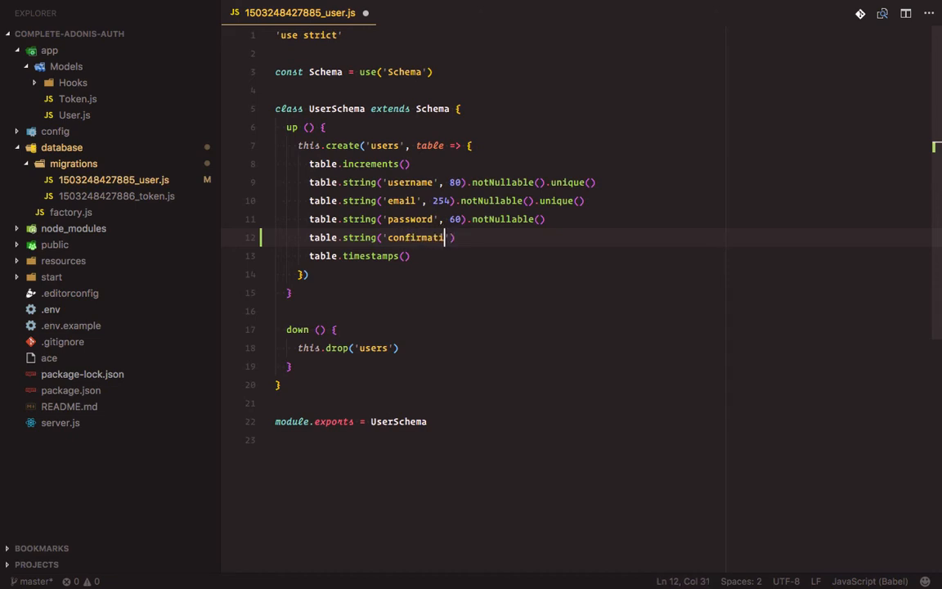
text(on_token)
text(table.b)
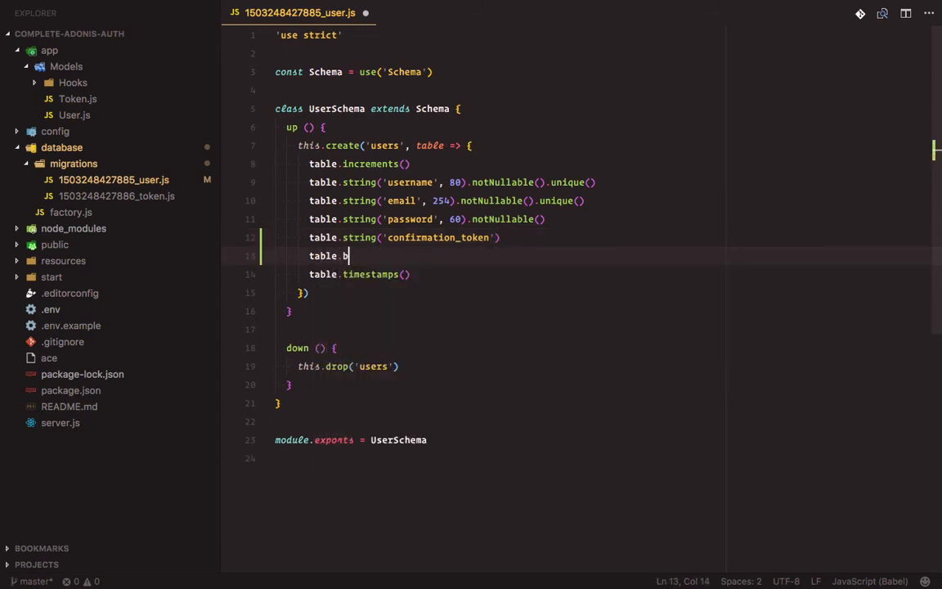
Add a table.boolean('is_active').defaultTo() column to the users migration
text(oolean)
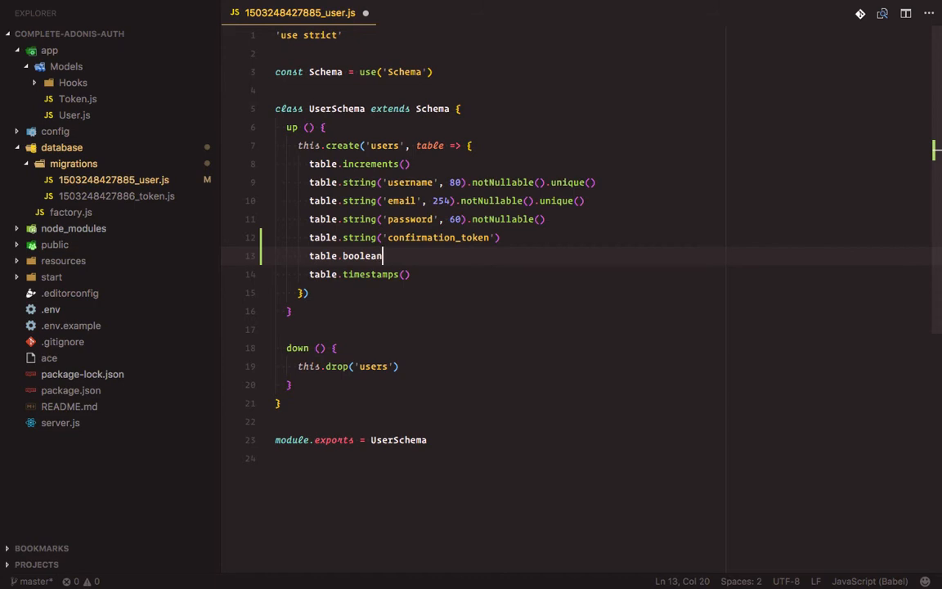
text(('is)
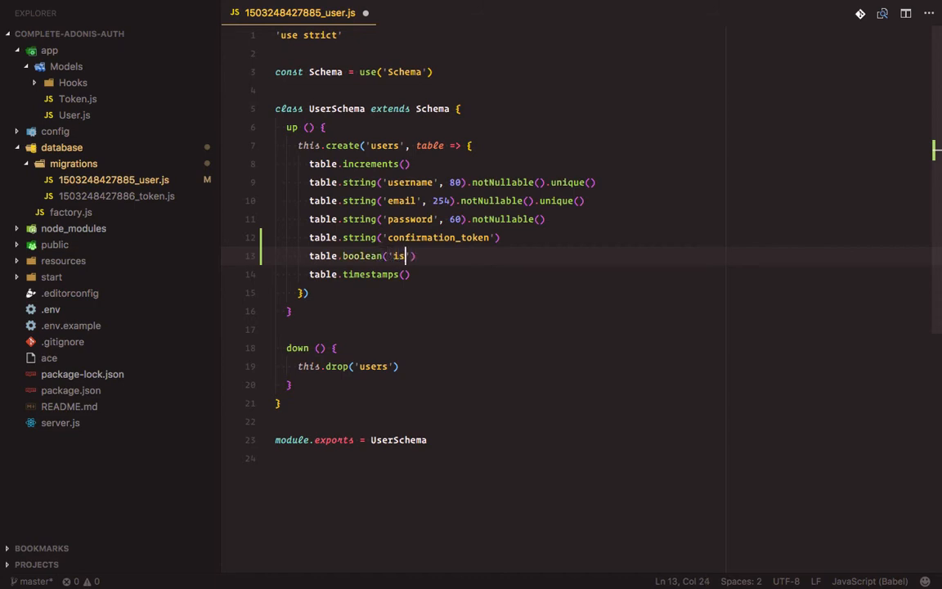
text(_active)
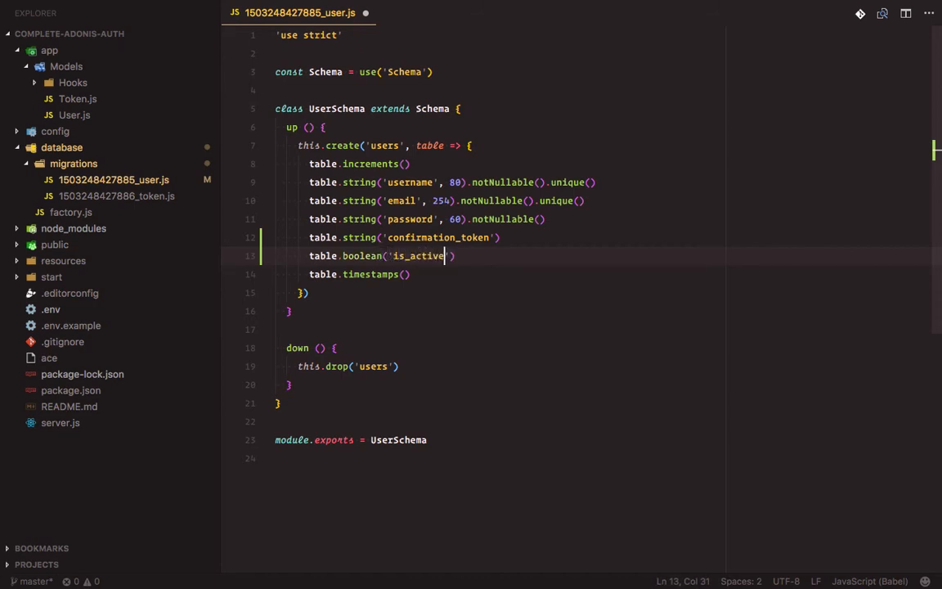
text(.default)
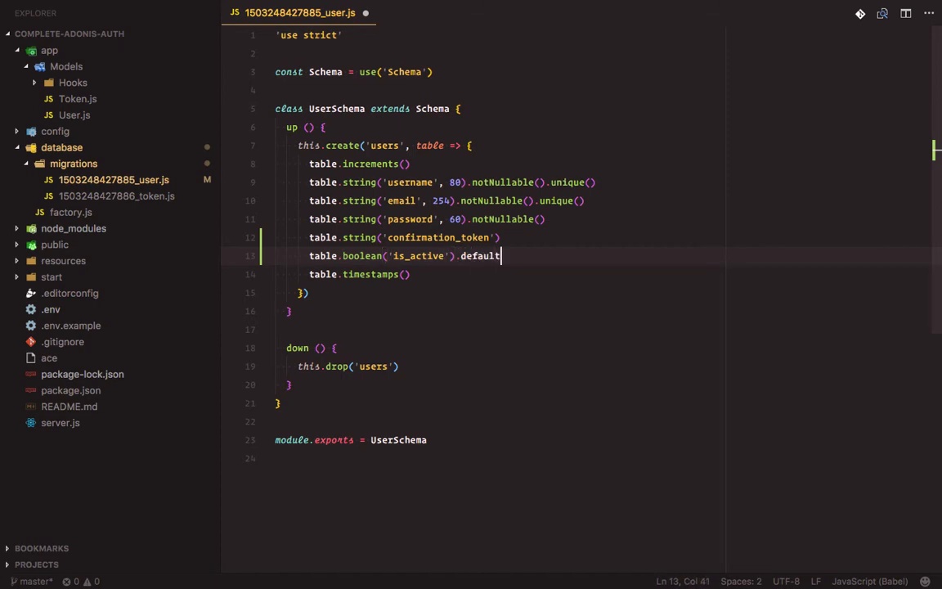
text(To())
text(adonis)
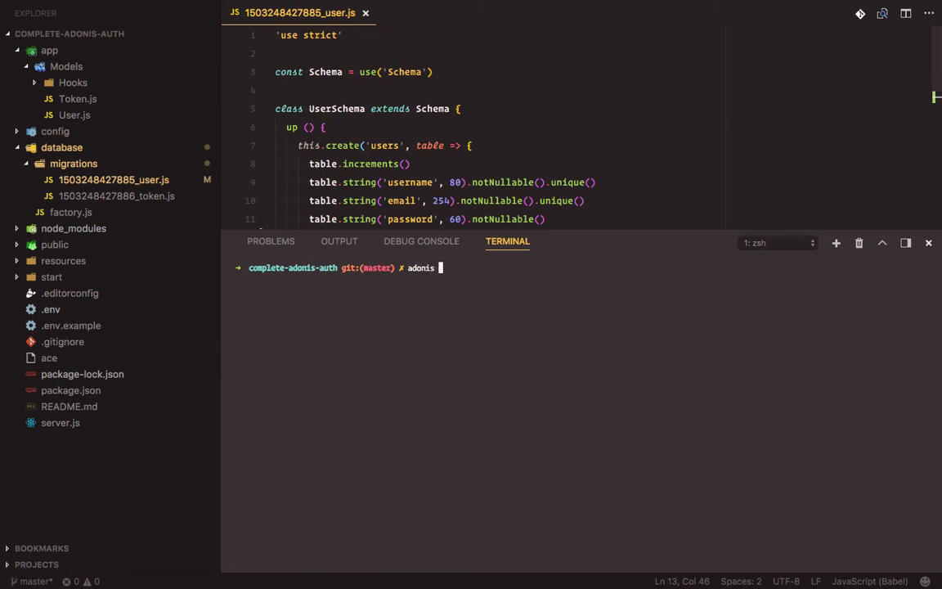
Generate the PasswordReset model with migration via 'adonis make:model PasswordReset -m' and view the new migration
text(make:model P)
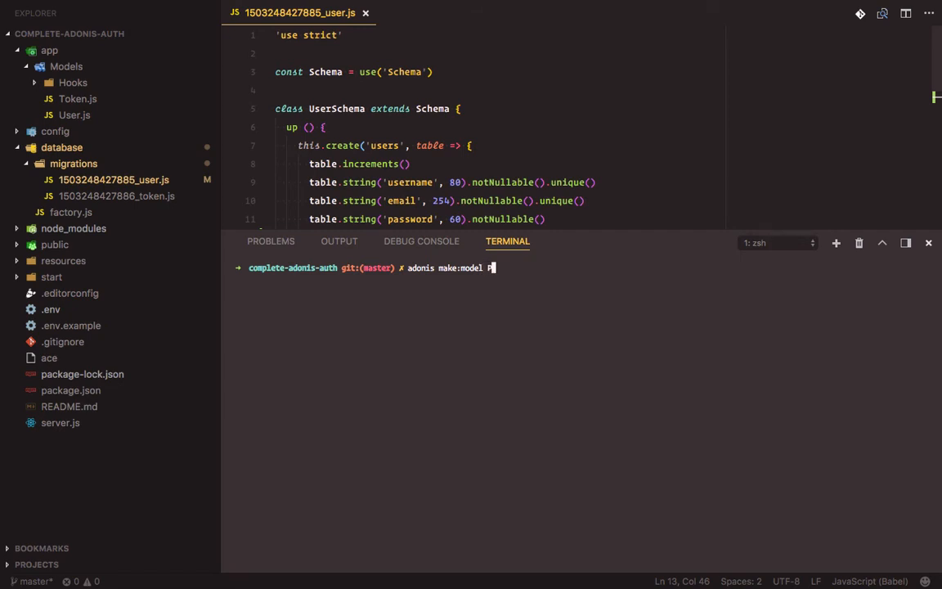
text(assword)
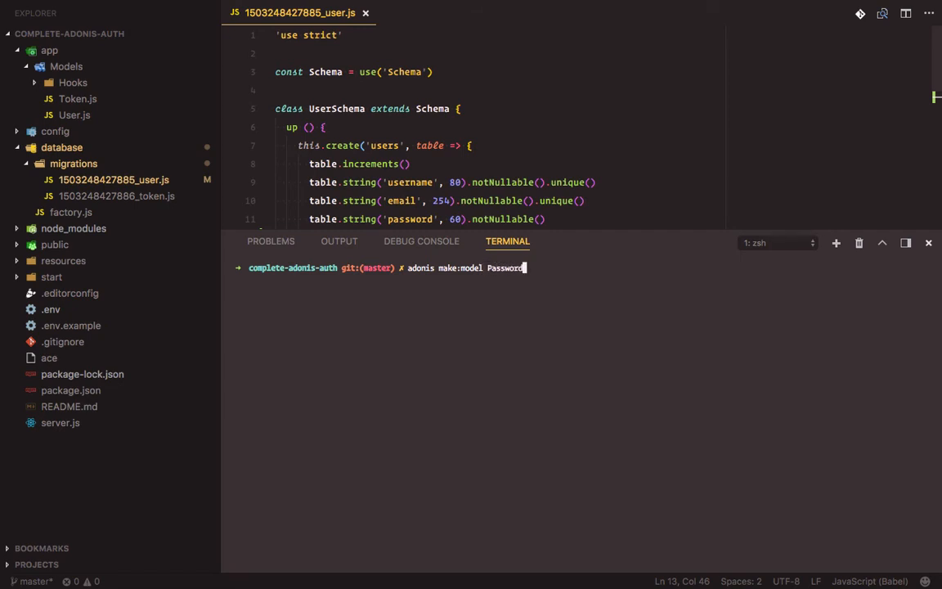
text(Reset -m)
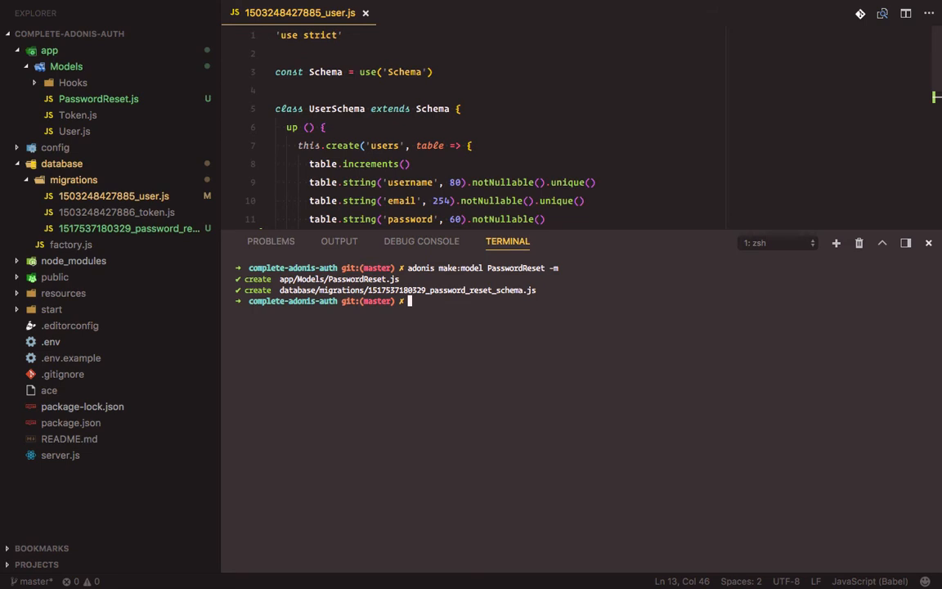
click(131, 229)
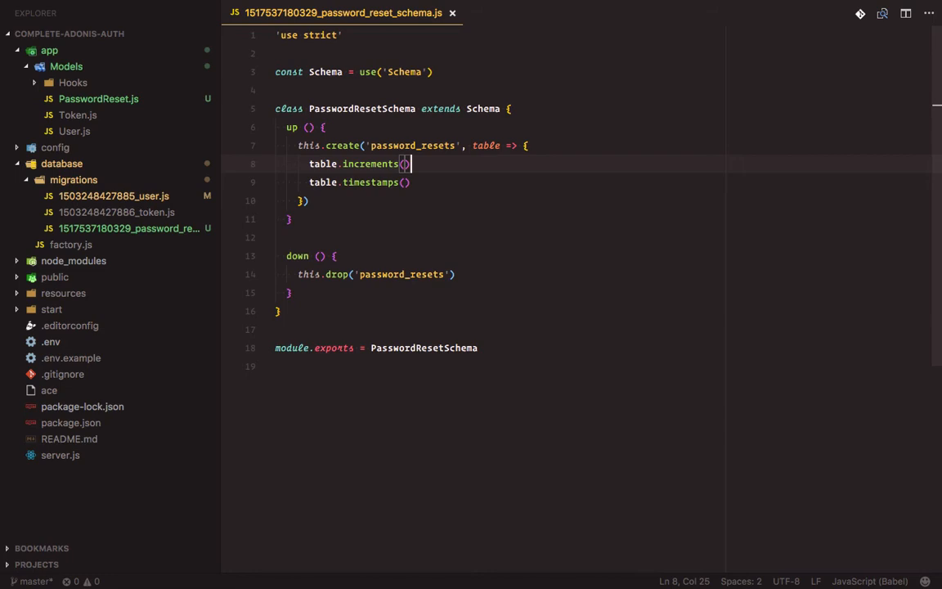
Add table.string('email') and table.string('token') columns to the password_resets migration
text(tab)
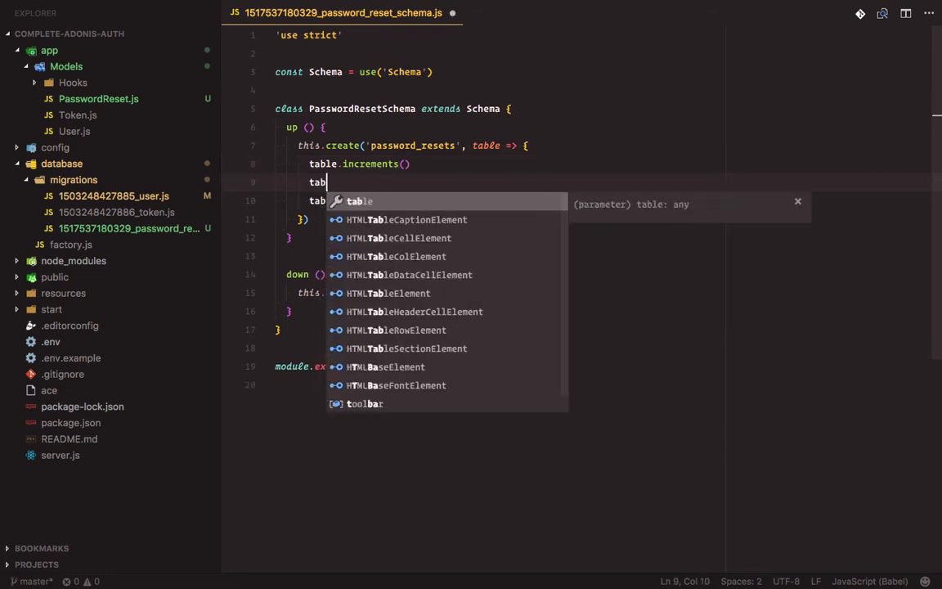
text(.strin)
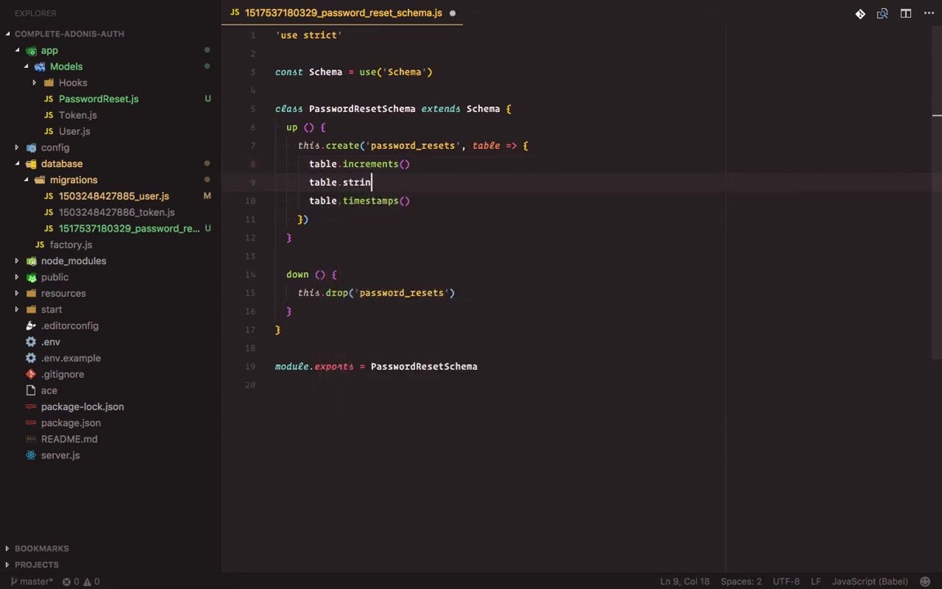
text(g('e)
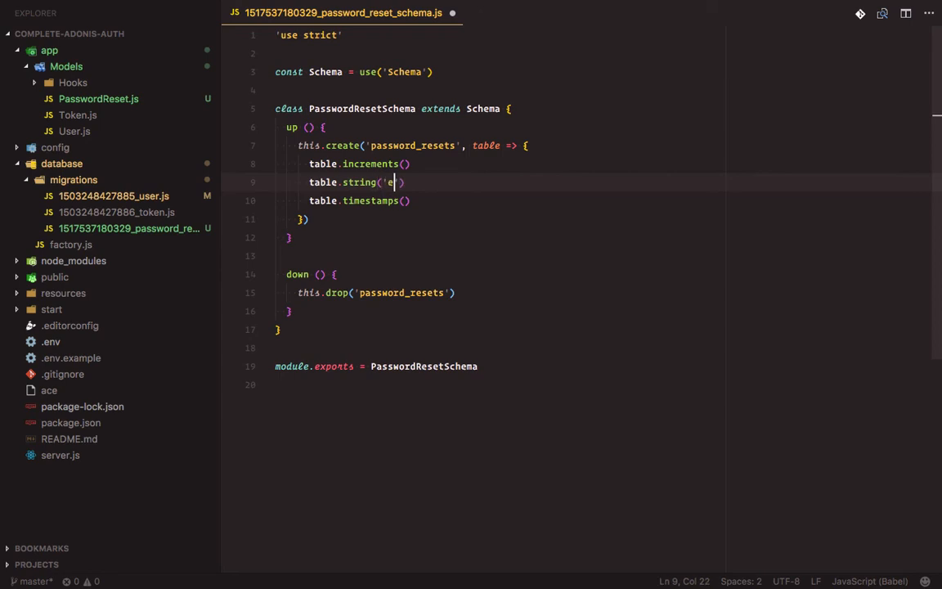
text(mail)
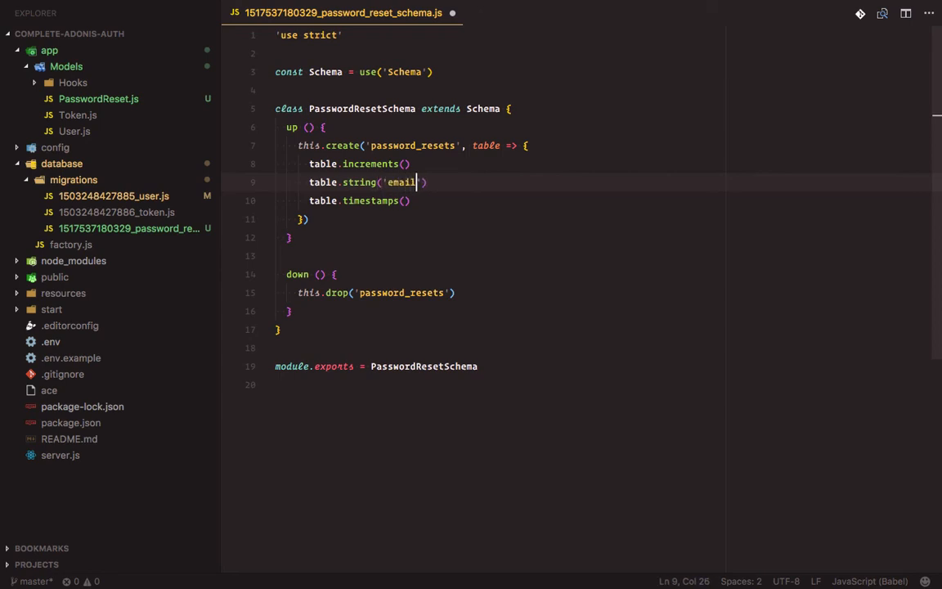
text(table)
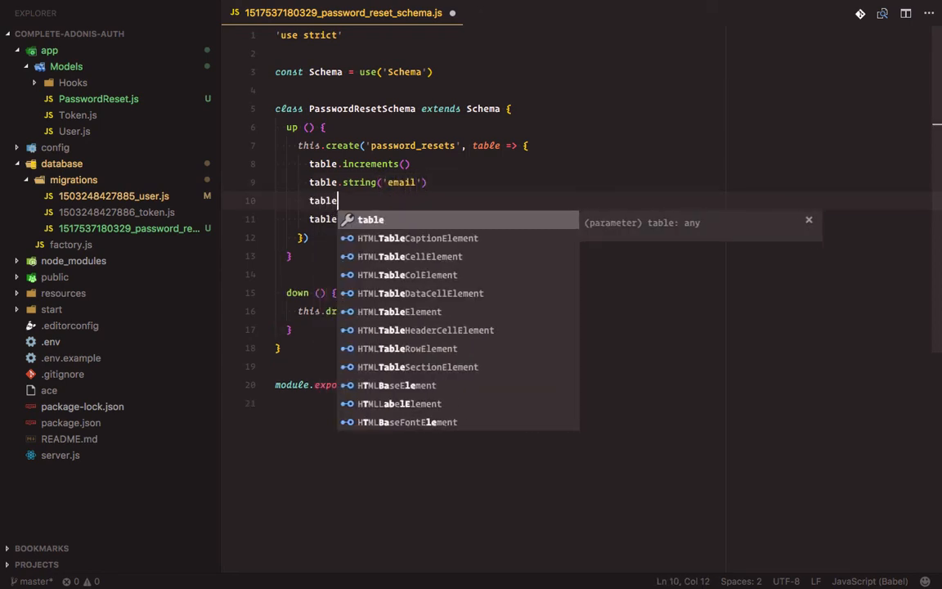
text(.st)
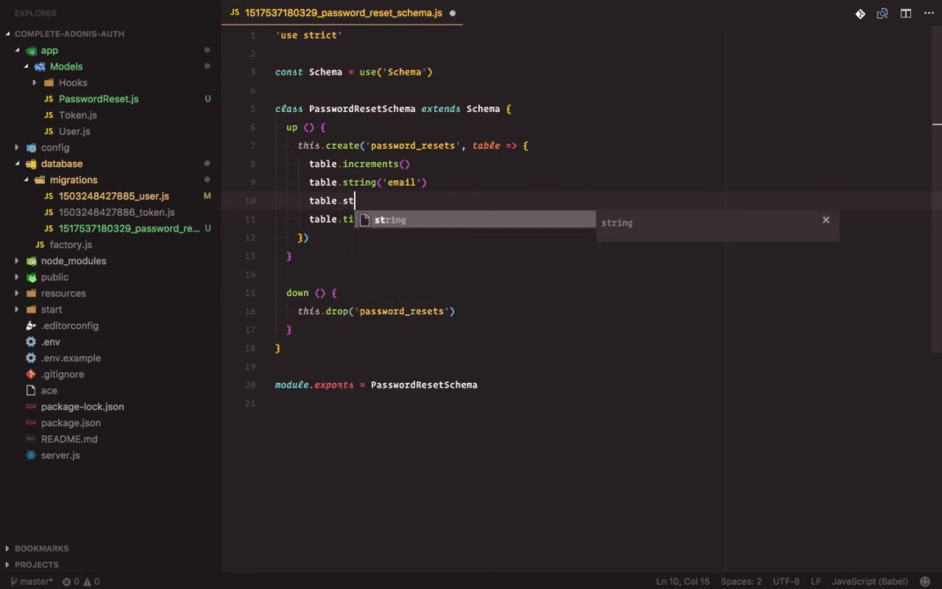
key(Tab)
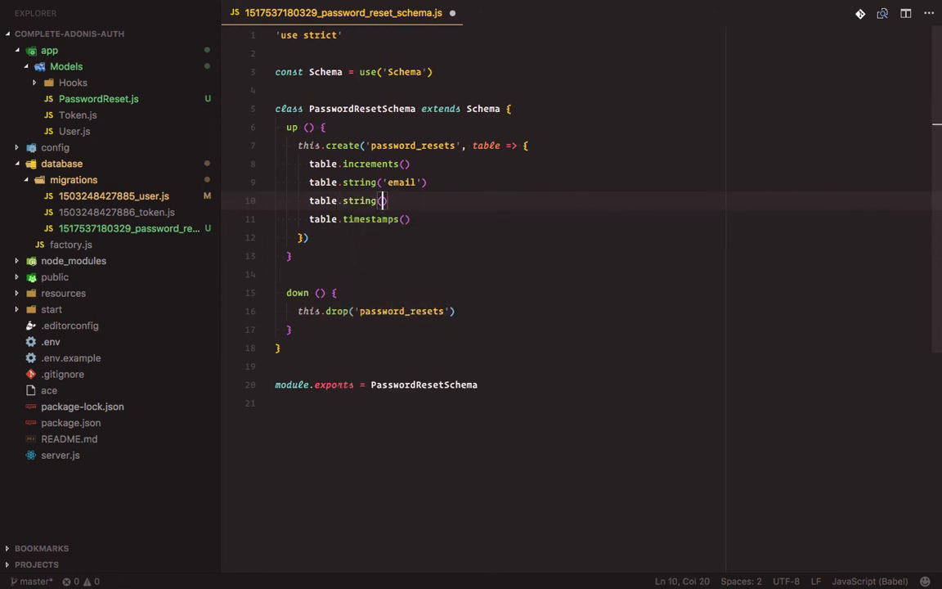
text('token')
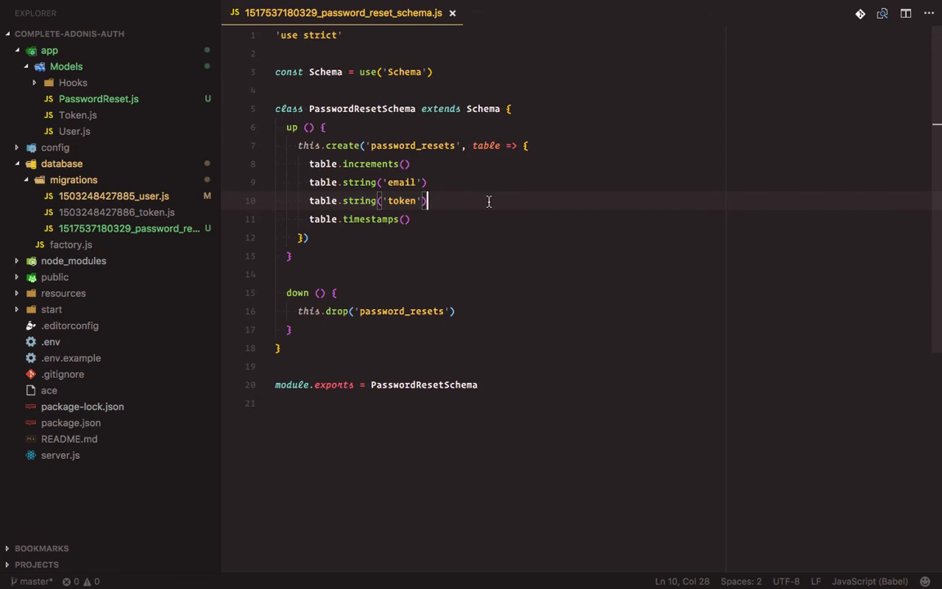
mouse_move(46, 325)
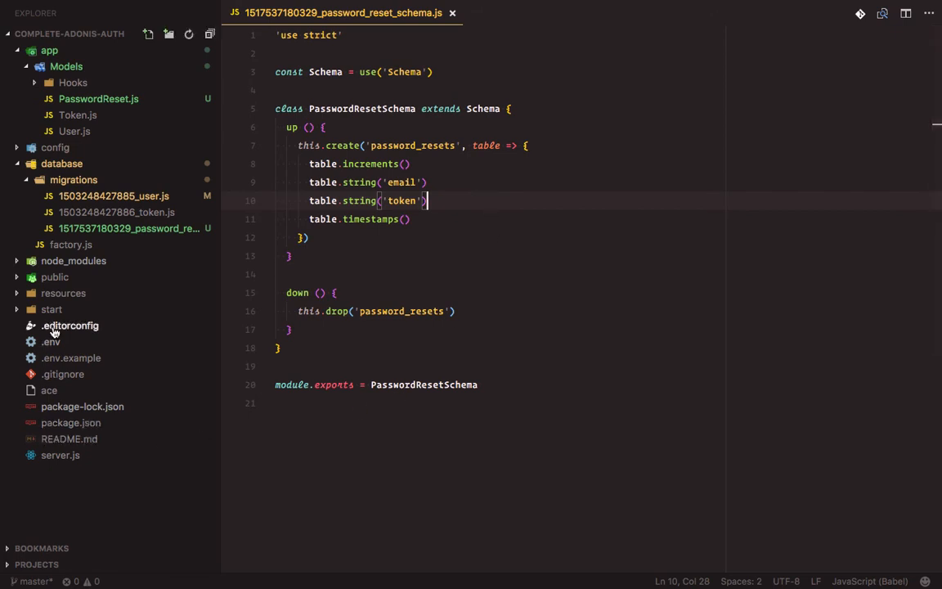
View the .env file's MySQL database settings
click(51, 342)
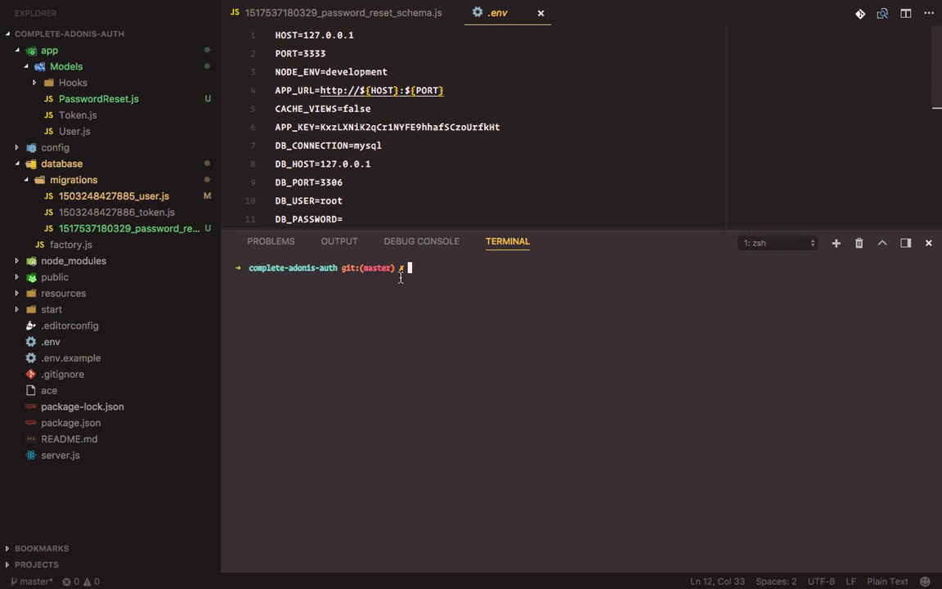
Run 'adonis migration:run' to migrate the users, tokens and password_resets tables
text(adonis)
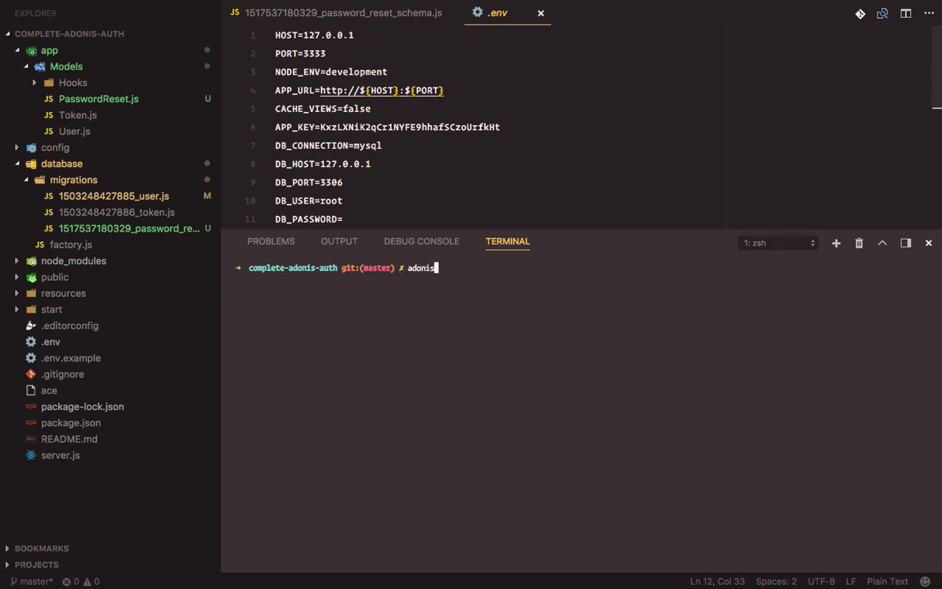
text(migrat)
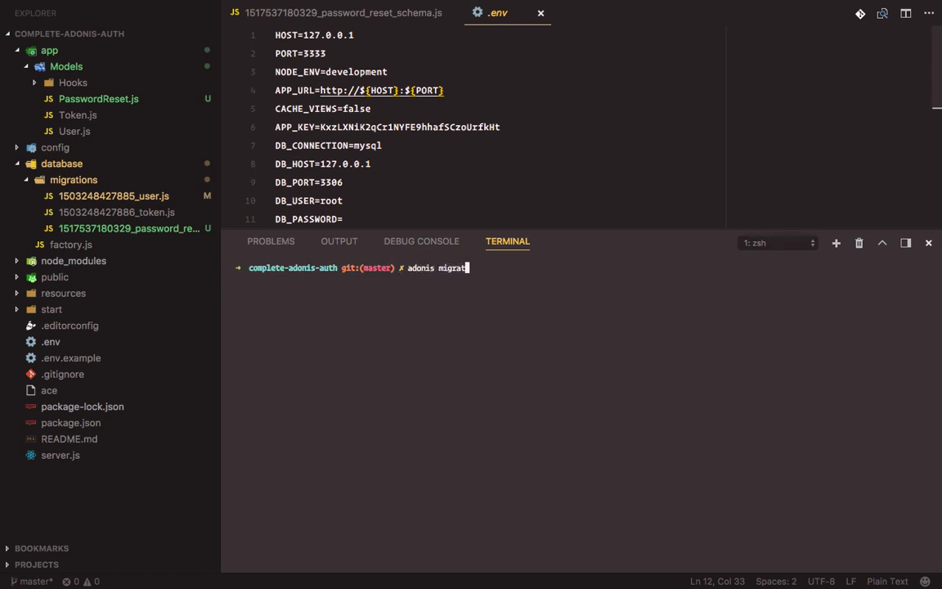
text(ion:run)
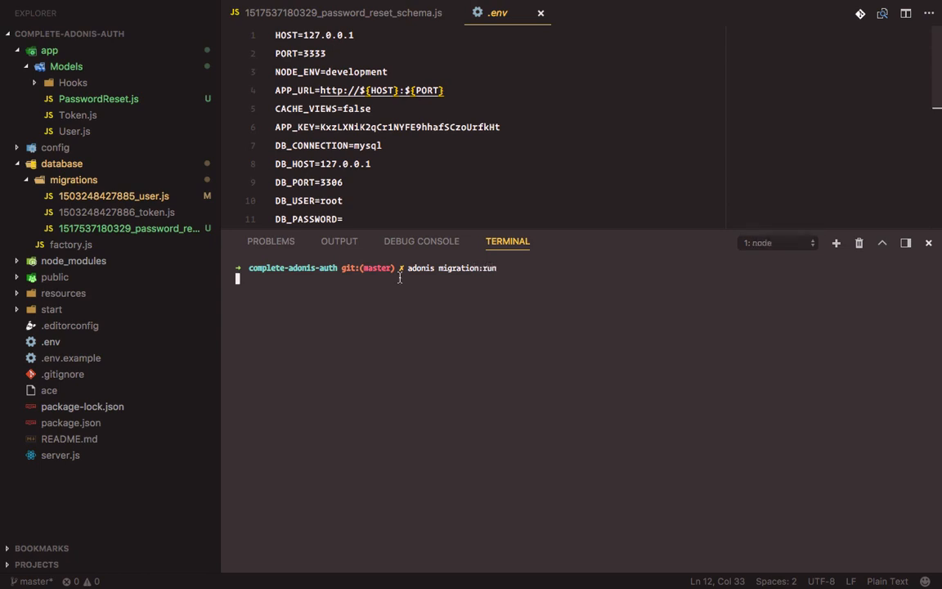
key(Enter)
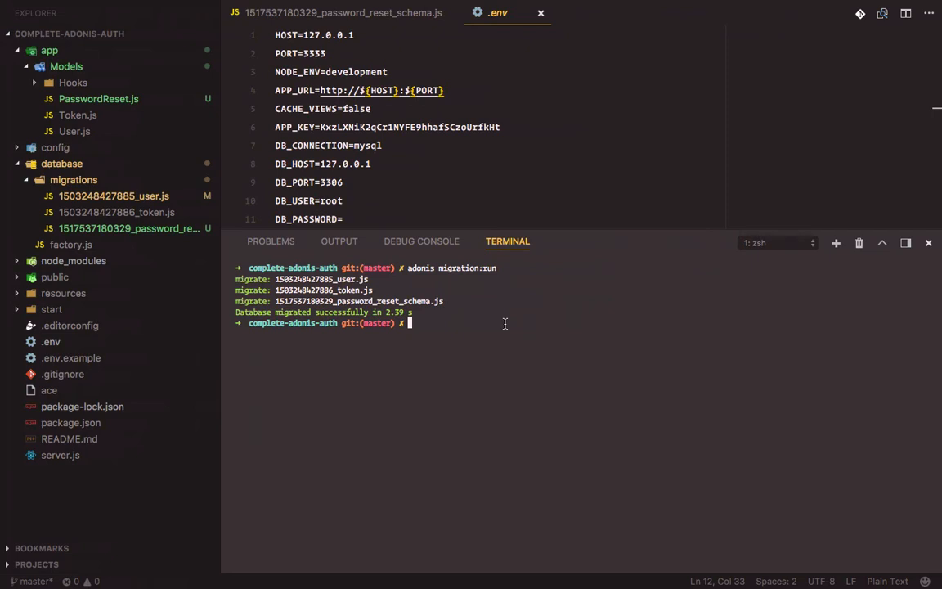
mouse_move(437, 337)
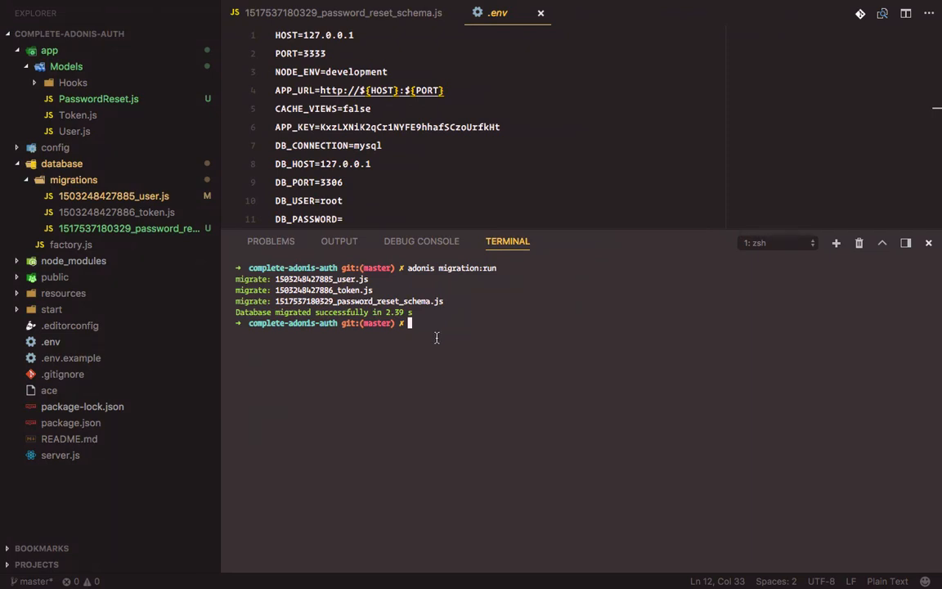